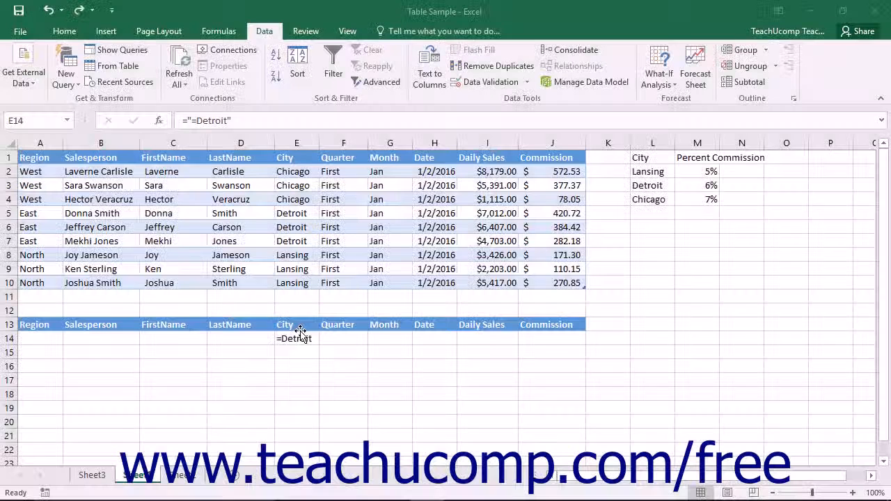
Apply the =Detroit City criterion in E14 via Advanced Filter, then clear the filter
{"action": "left_click", "coordinate": [295, 338]}
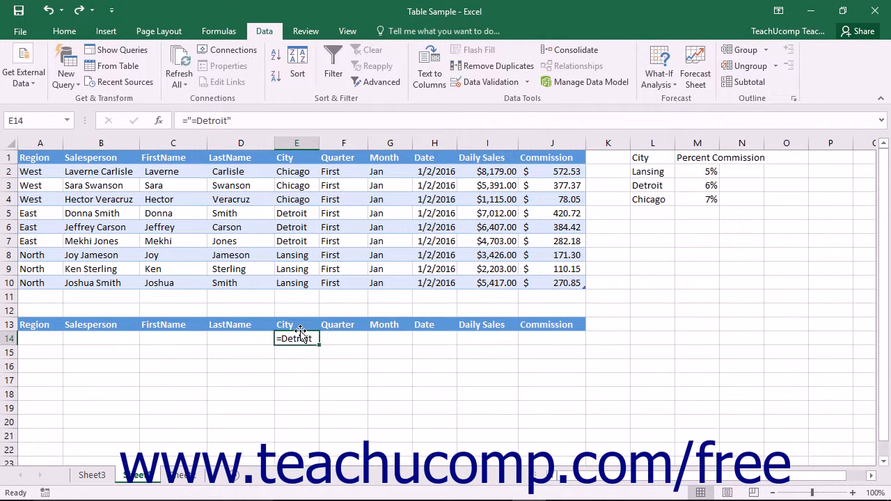
{"action": "mouse_move", "coordinate": [300, 338]}
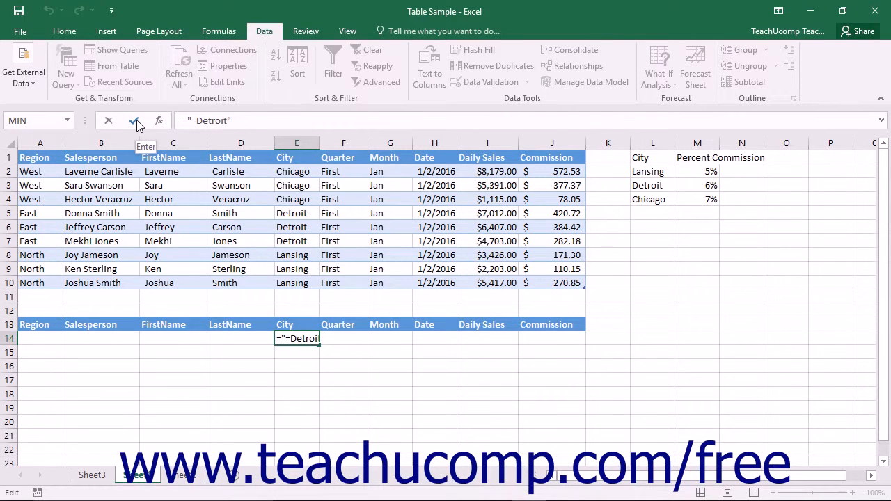
{"action": "left_click", "coordinate": [134, 119]}
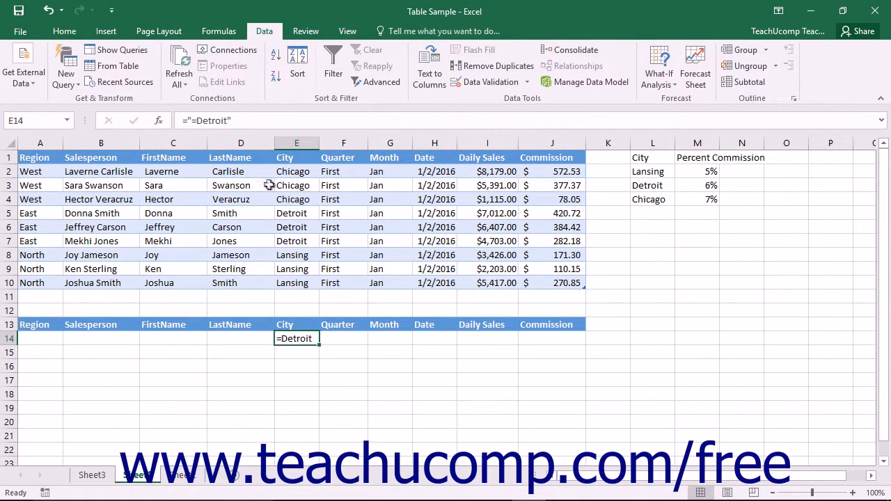
{"action": "mouse_move", "coordinate": [281, 193]}
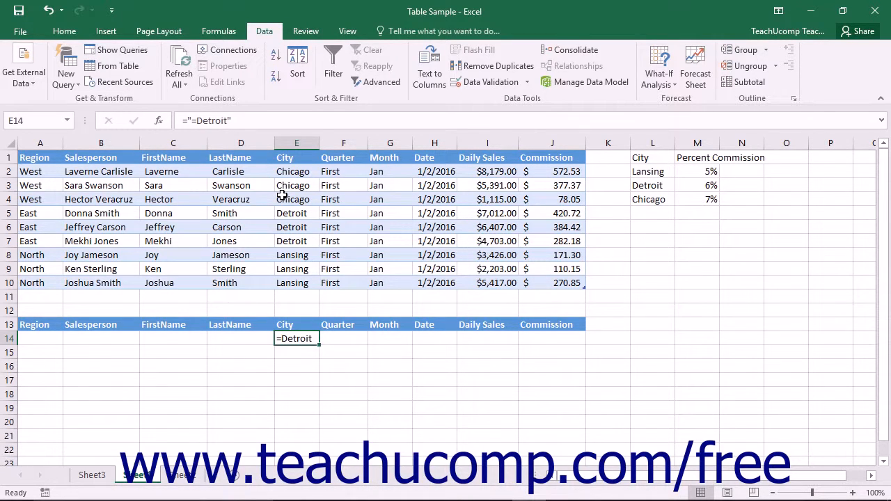
{"action": "left_click", "coordinate": [295, 199]}
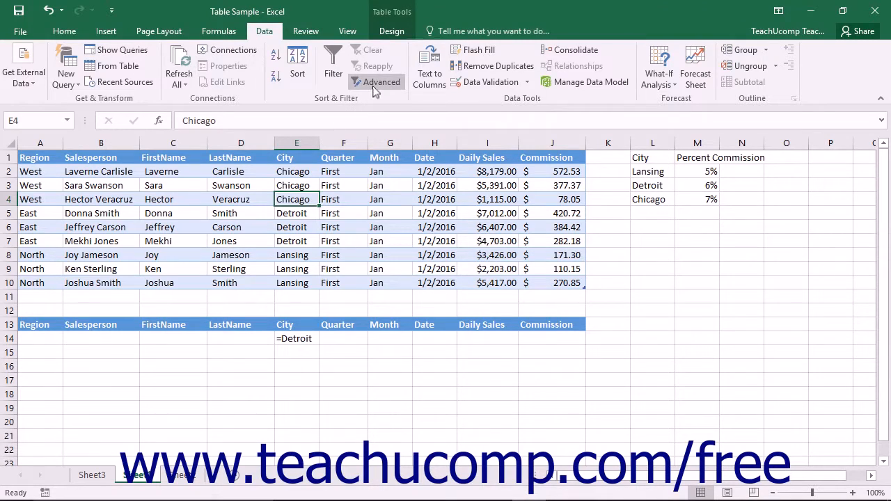
{"action": "left_click", "coordinate": [376, 81]}
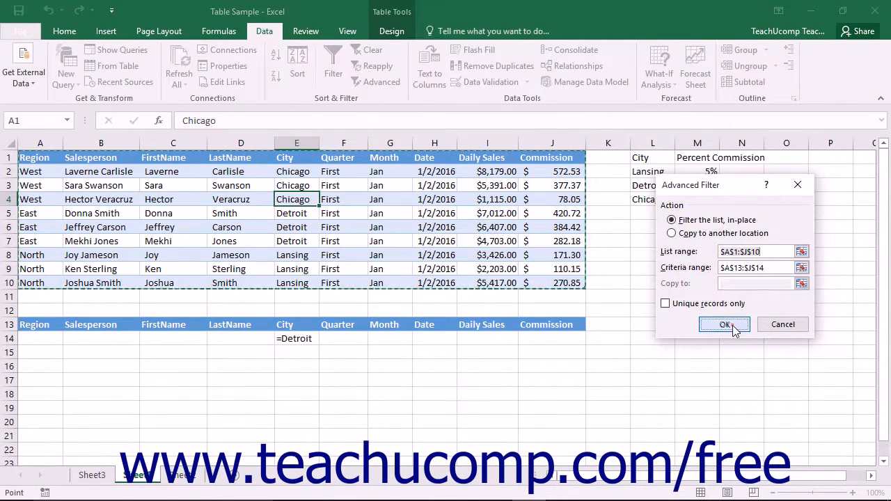
{"action": "left_click", "coordinate": [724, 324]}
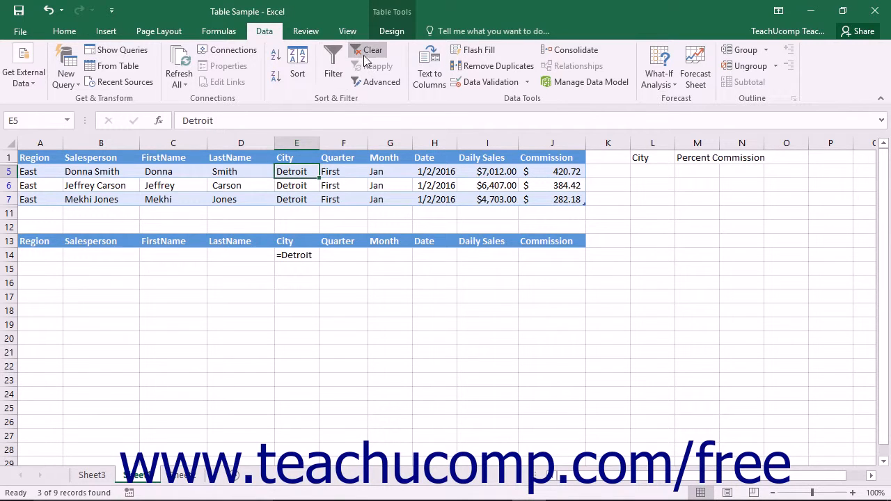
{"action": "left_click", "coordinate": [373, 50]}
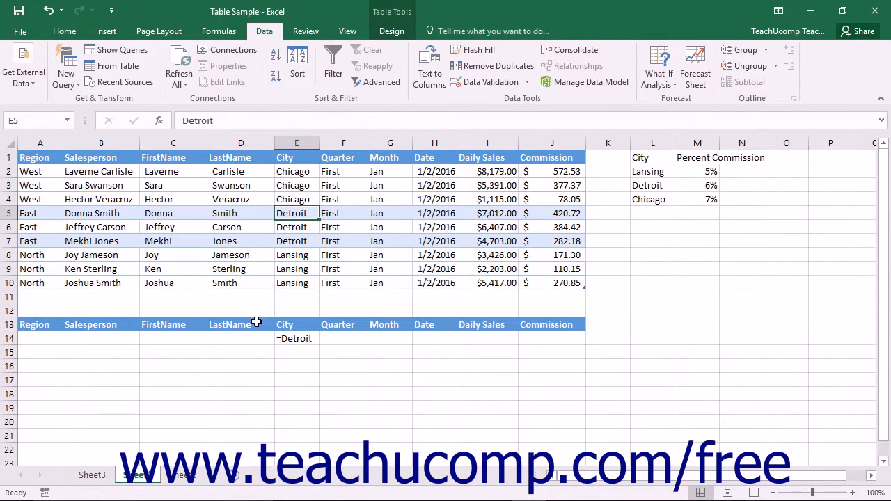
Delete the Detroit criterion and enter ="<>North" as the Region criterion in A14
{"action": "left_click", "coordinate": [295, 339]}
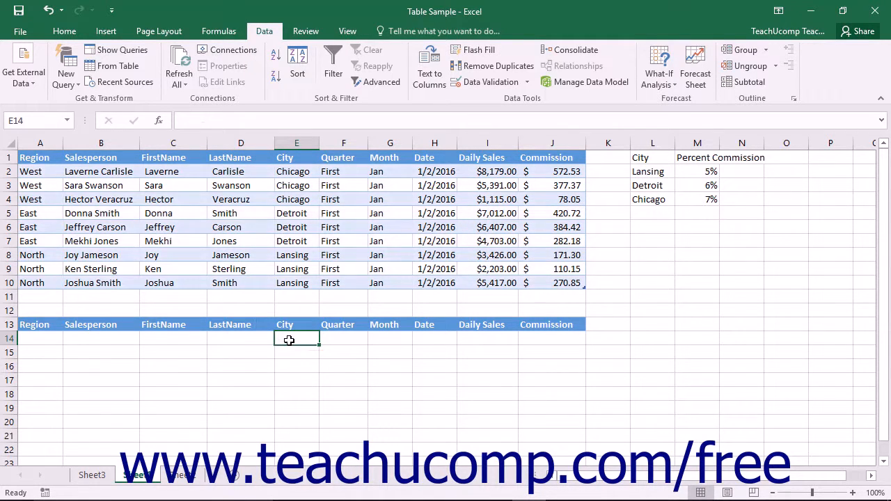
{"action": "left_click", "coordinate": [39, 338]}
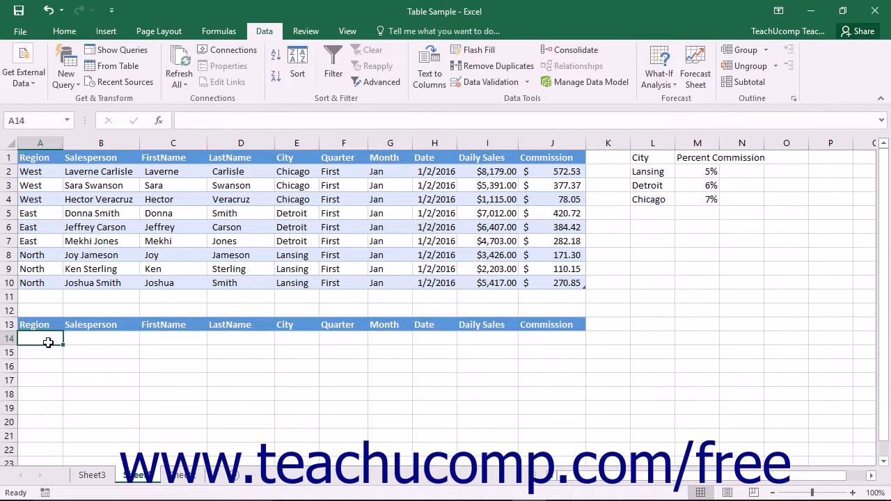
{"action": "type", "text": "=\""}
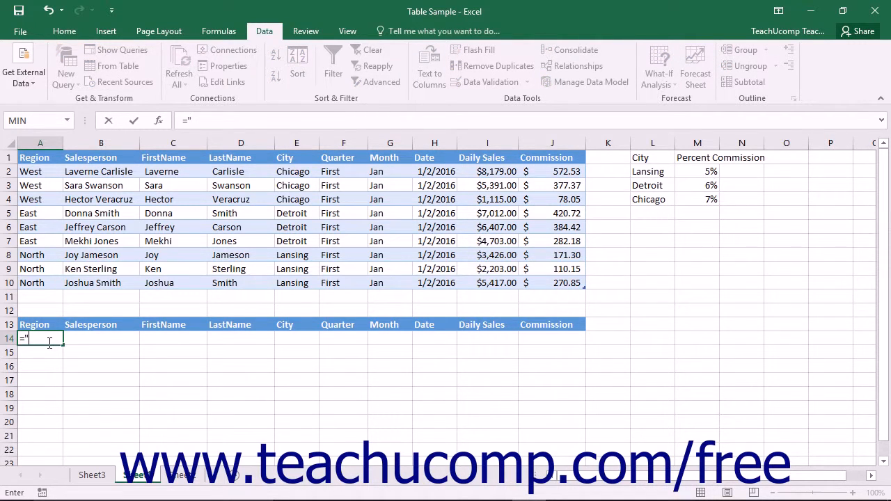
{"action": "type", "text": "<"}
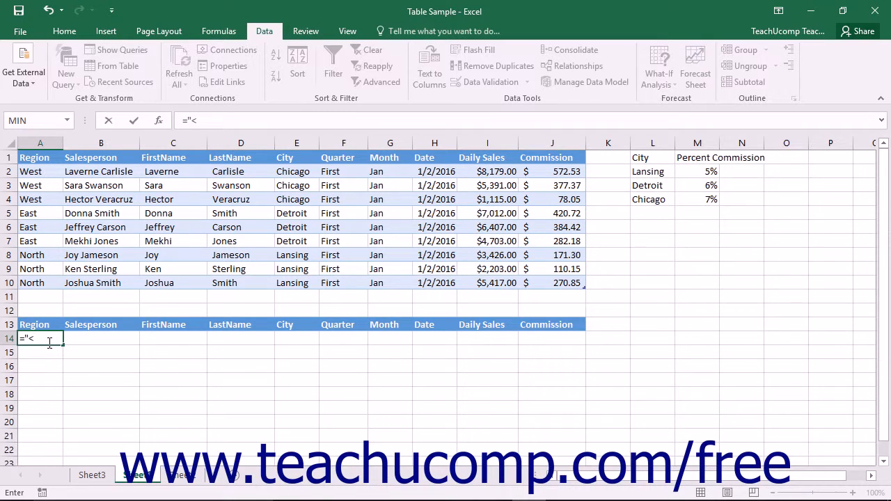
{"action": "type", "text": "<>North"}
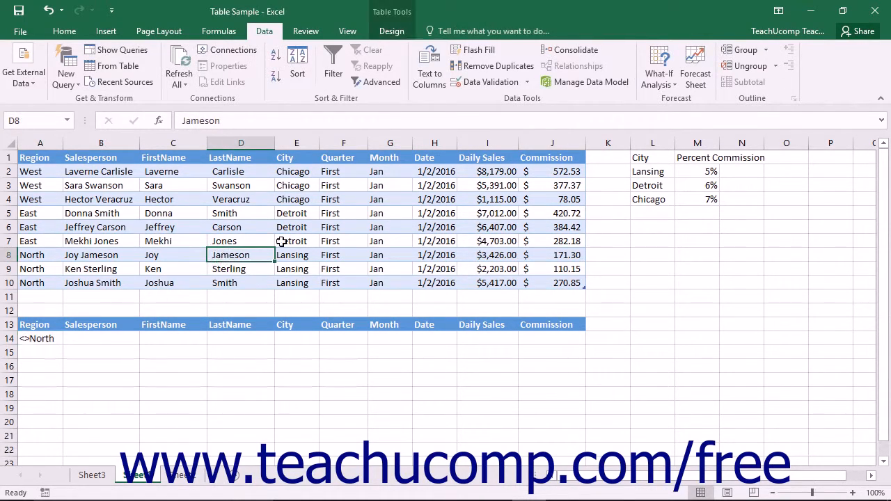
{"action": "mouse_move", "coordinate": [382, 81]}
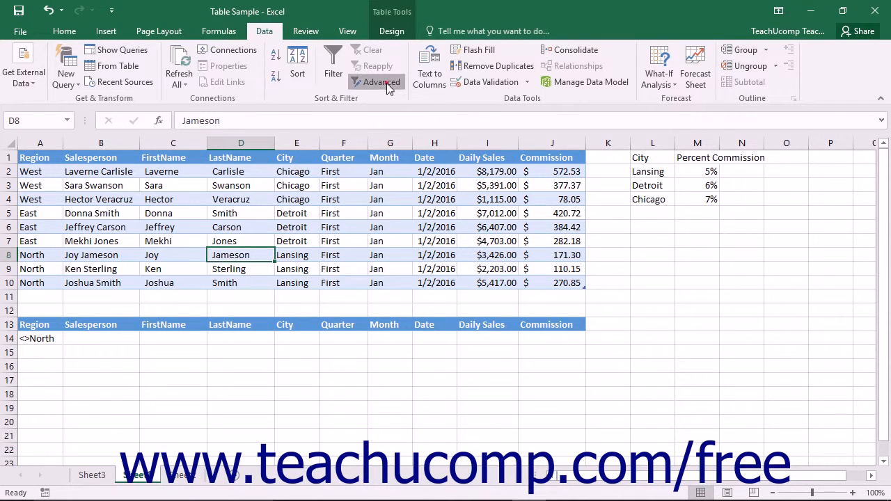
Run the <>North advanced filter showing six of nine records, then show all rows again
{"action": "left_click", "coordinate": [382, 80]}
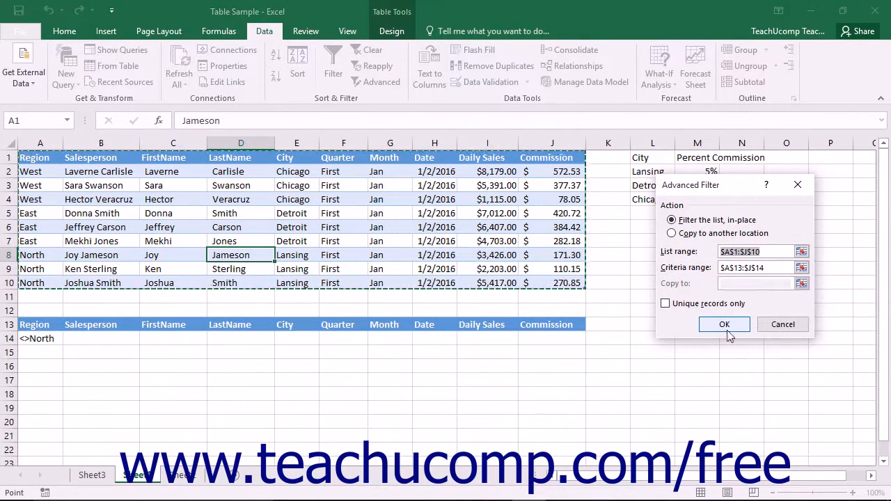
{"action": "left_click", "coordinate": [724, 325]}
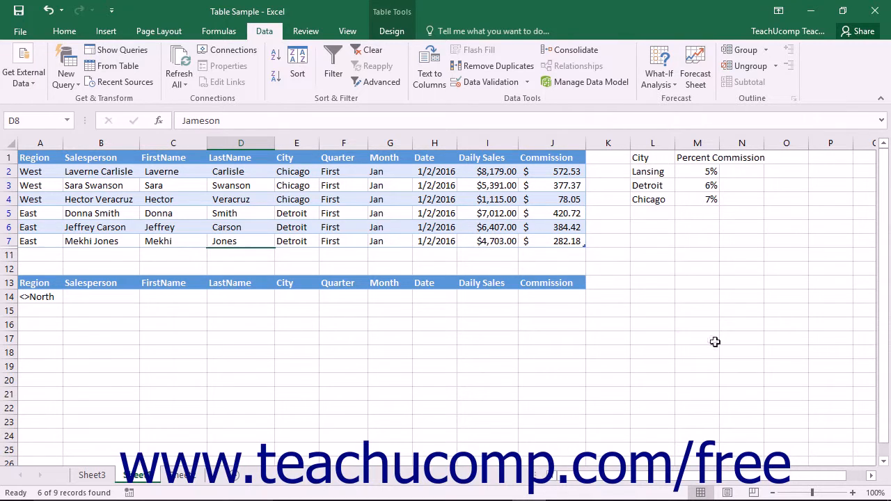
{"action": "left_click", "coordinate": [295, 183]}
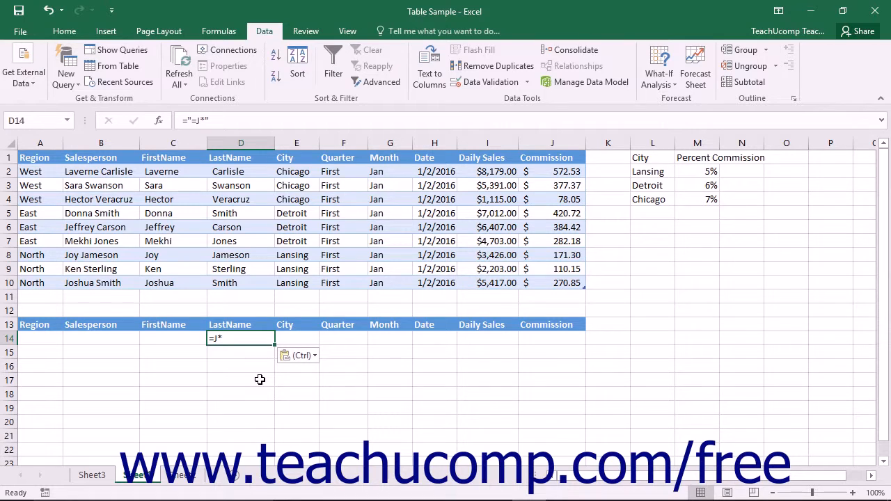
{"action": "mouse_move", "coordinate": [231, 156]}
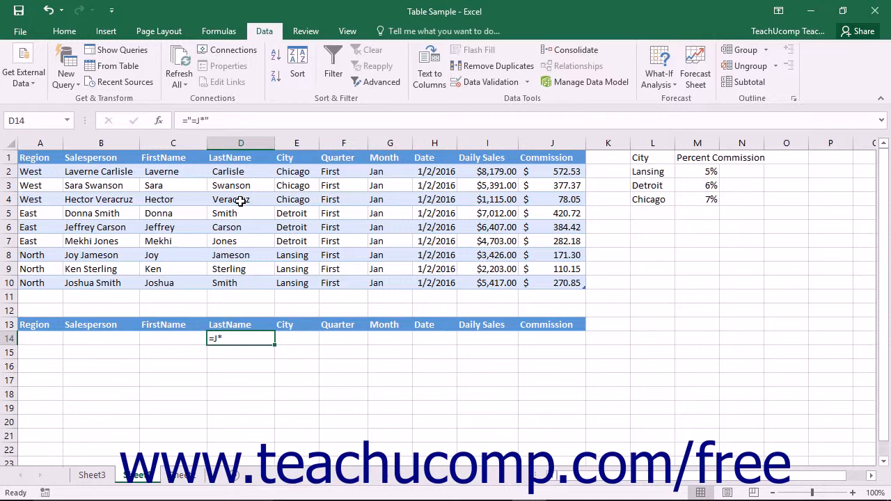
{"action": "left_click", "coordinate": [240, 199]}
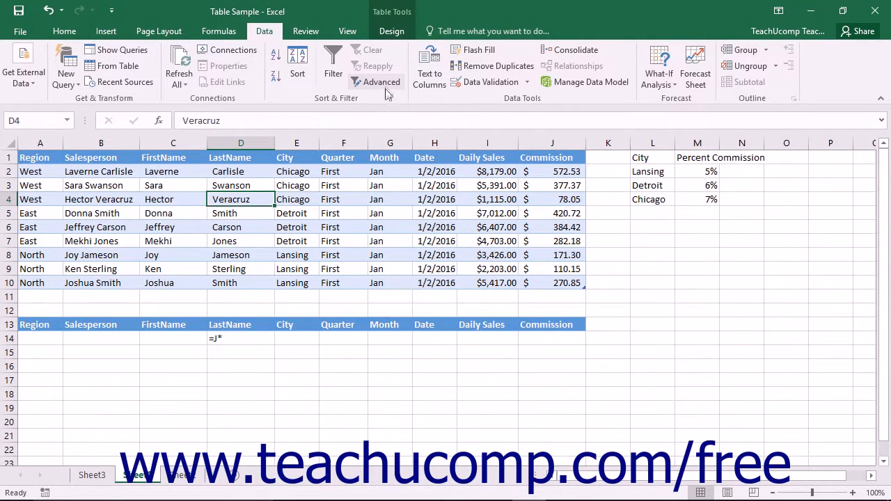
{"action": "left_click", "coordinate": [382, 80]}
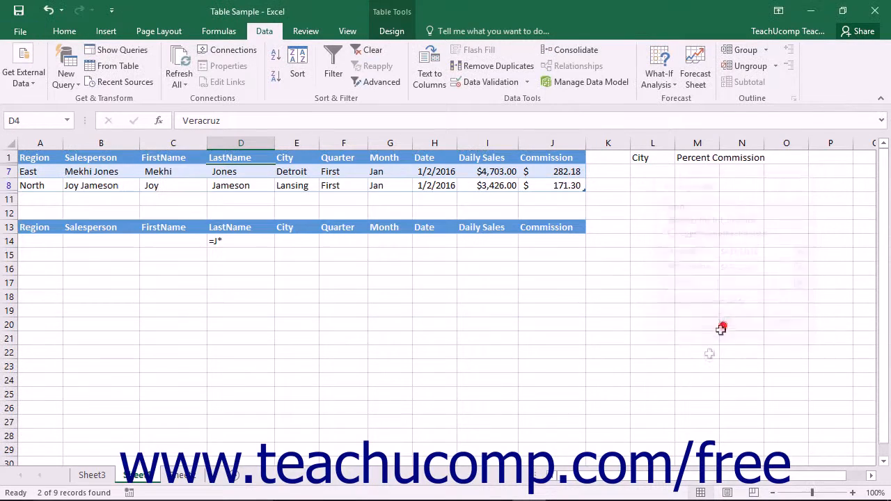
{"action": "left_click", "coordinate": [240, 186]}
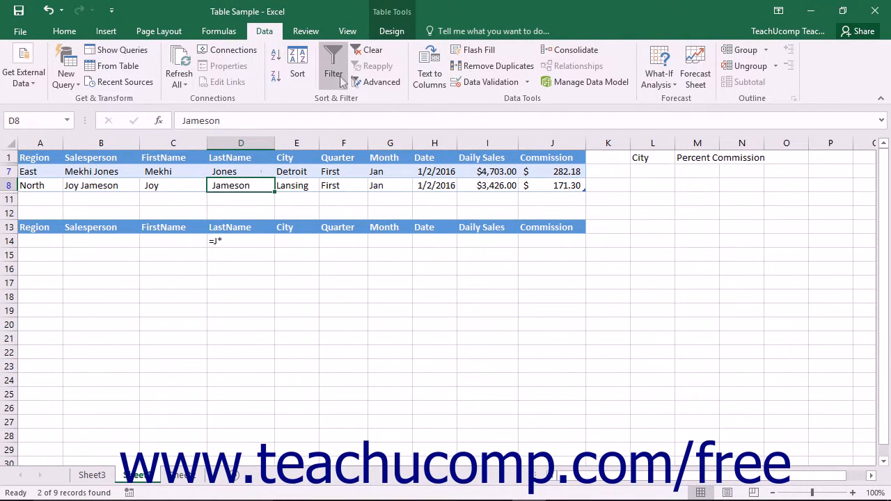
{"action": "left_click", "coordinate": [373, 51]}
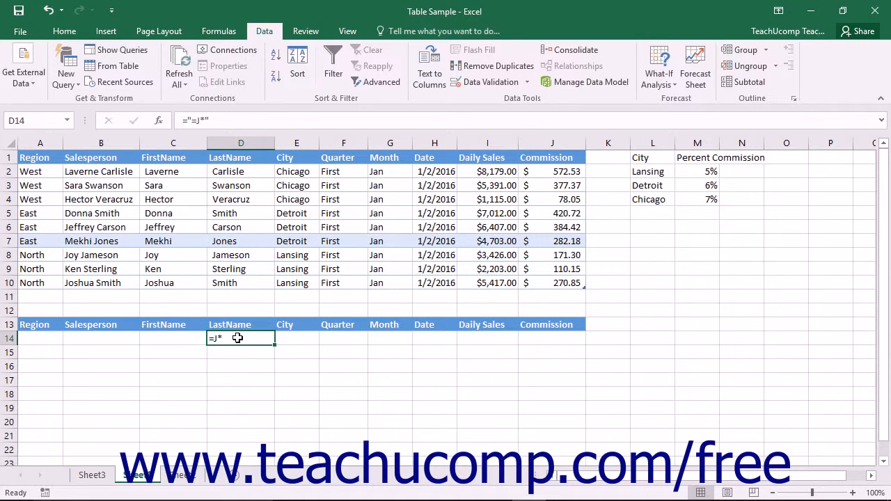
Enter Car in D14 and filter to the two last names beginning with Car (Carlisle, Carson)
{"action": "type", "text": "C"}
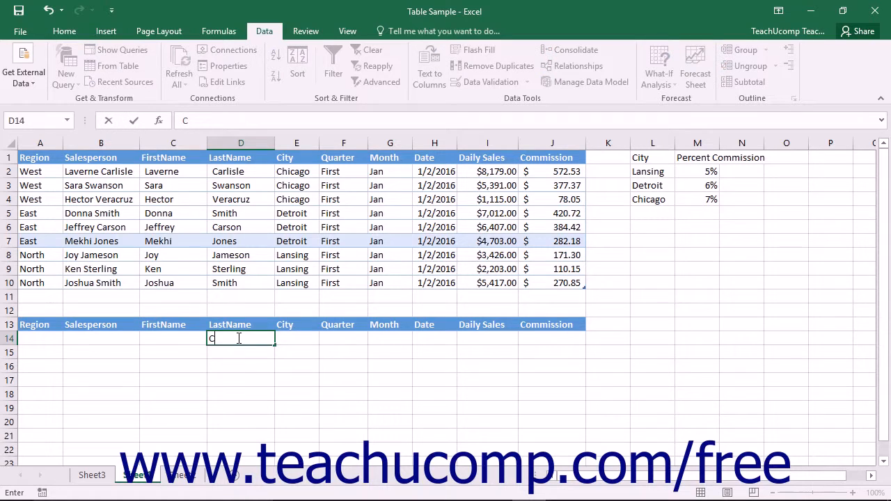
{"action": "type", "text": "ar"}
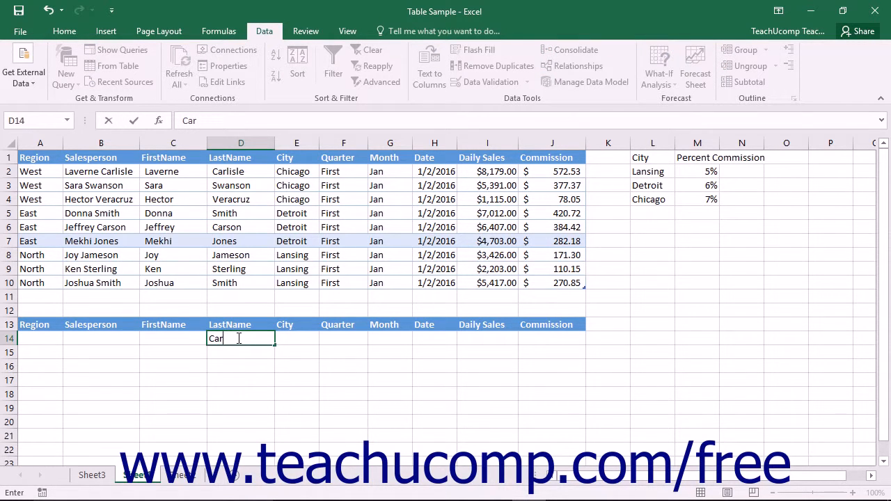
{"action": "key", "text": "Tab"}
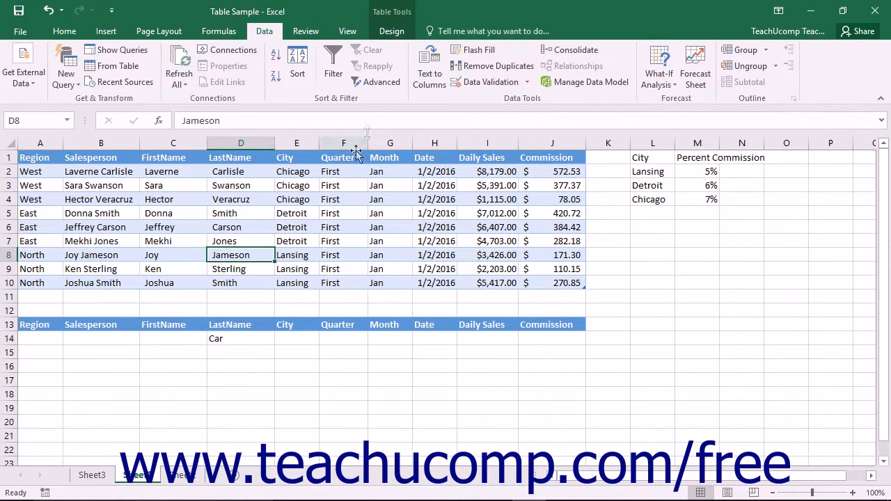
{"action": "left_click", "coordinate": [375, 81]}
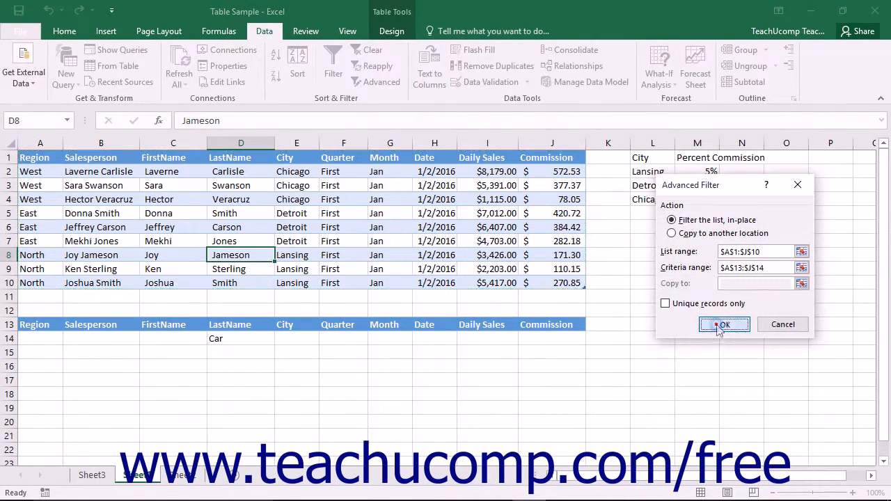
{"action": "left_click", "coordinate": [724, 324]}
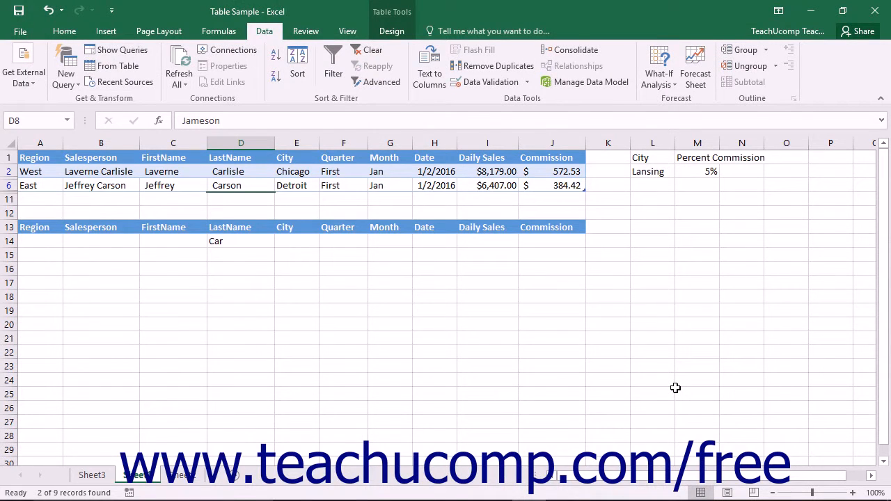